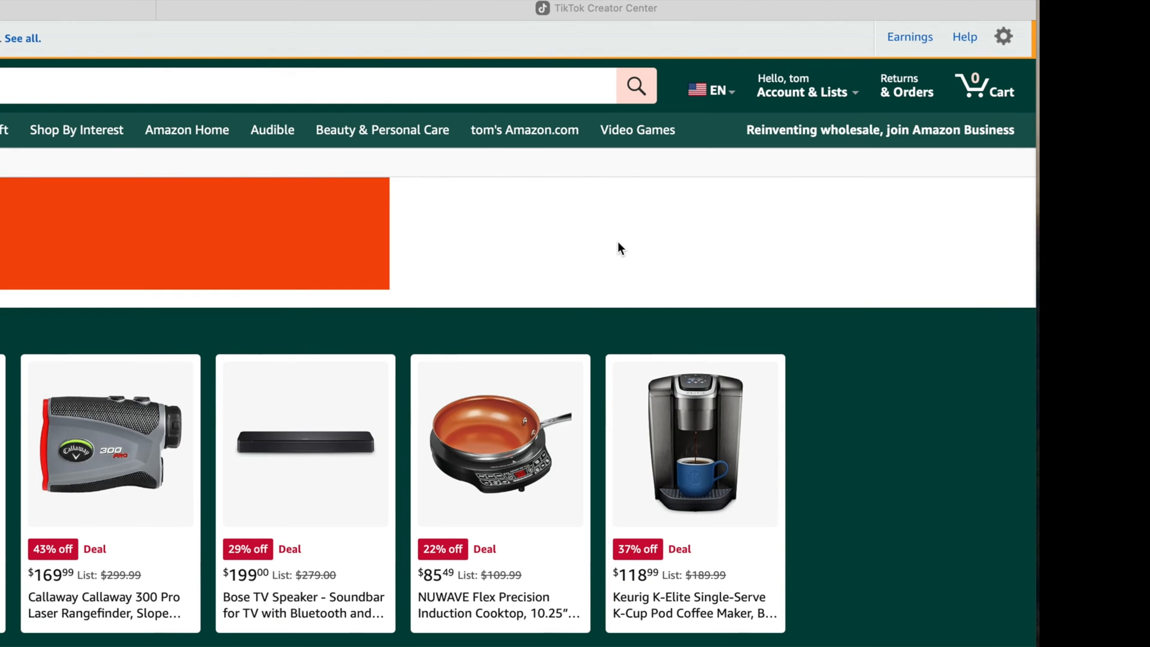
mouse_move(818, 66)
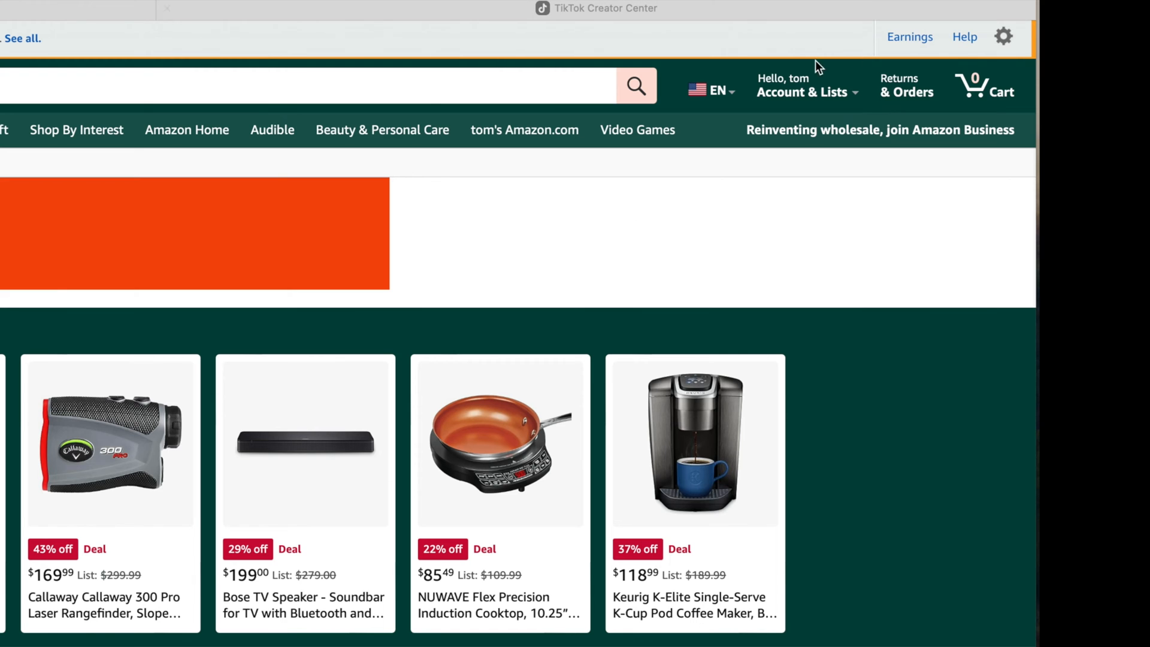
- Go to the Amazon account overview page from the Account & Lists menu
click(806, 92)
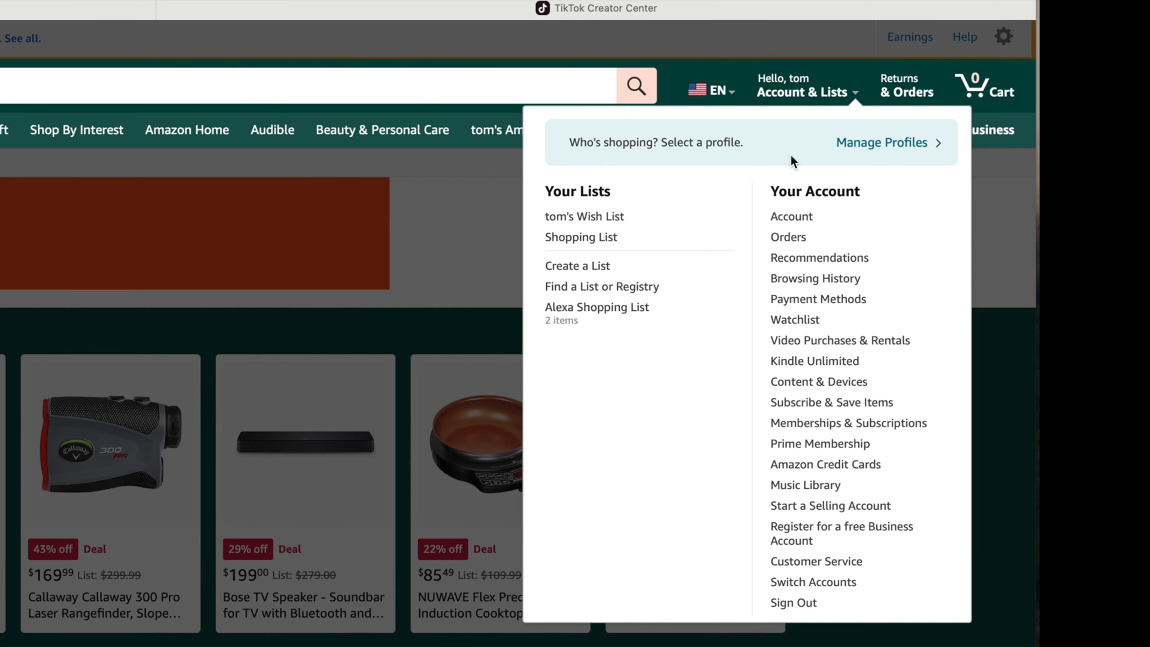
click(791, 216)
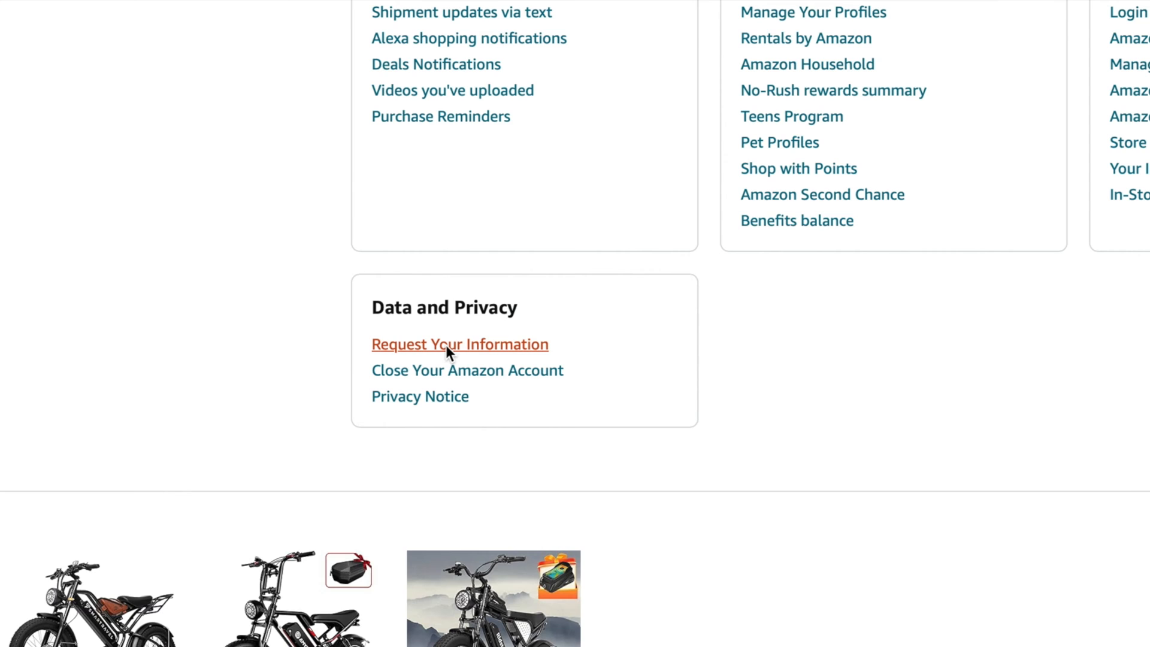
- Request a copy of the Your Orders data category and confirm the submission
click(459, 344)
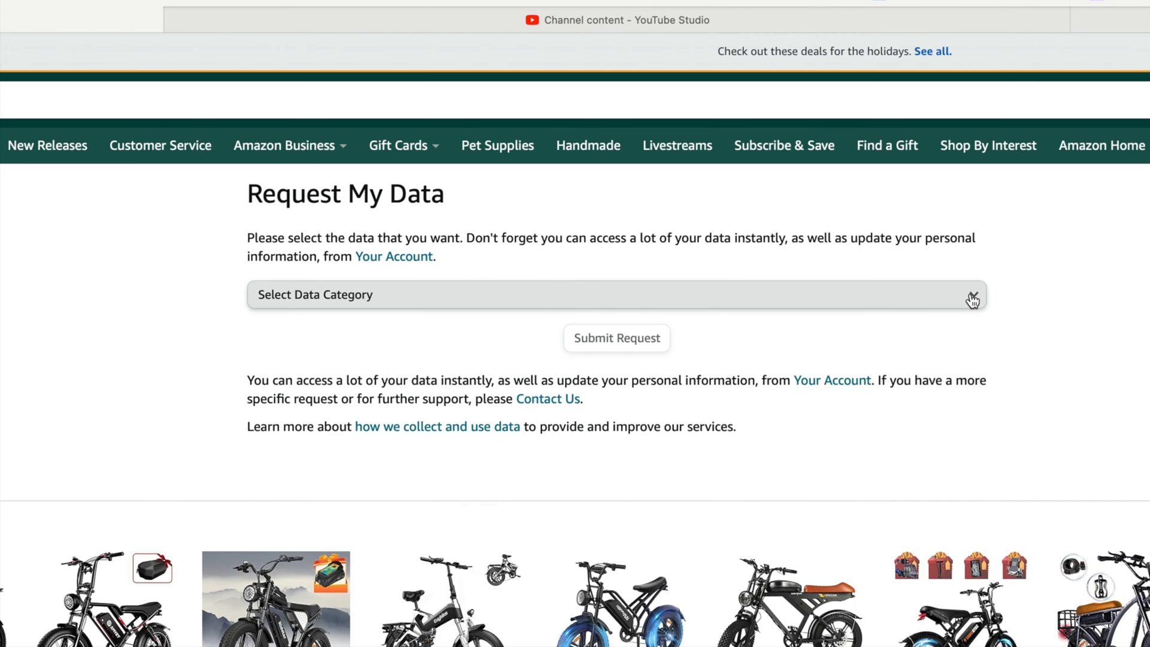
click(616, 295)
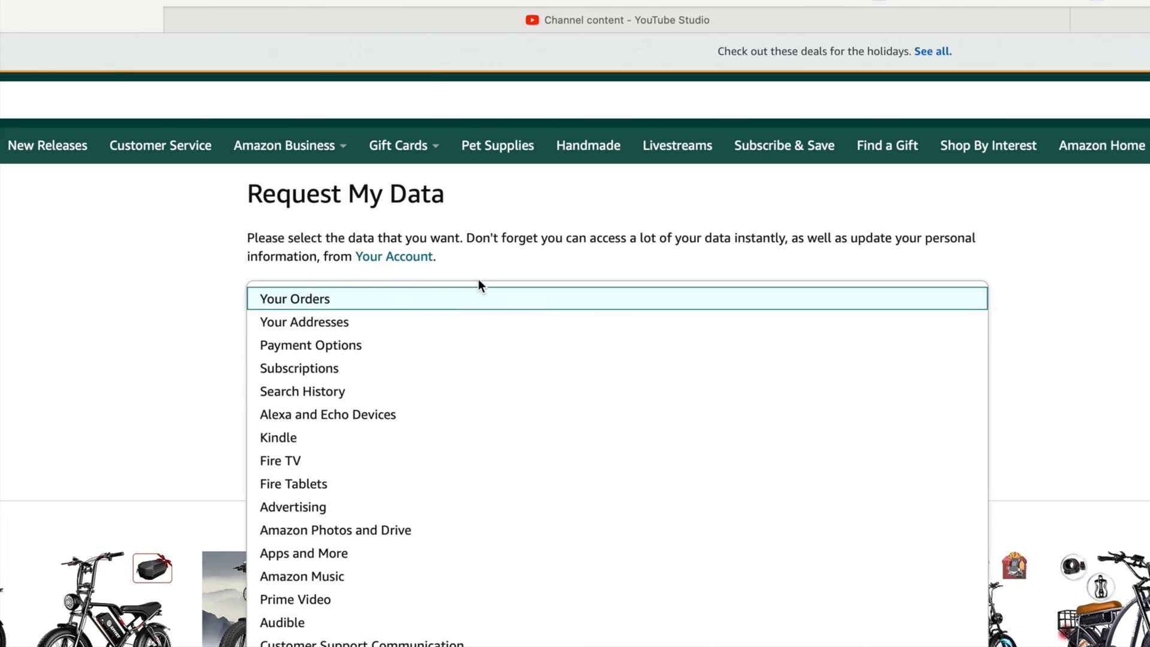
click(294, 299)
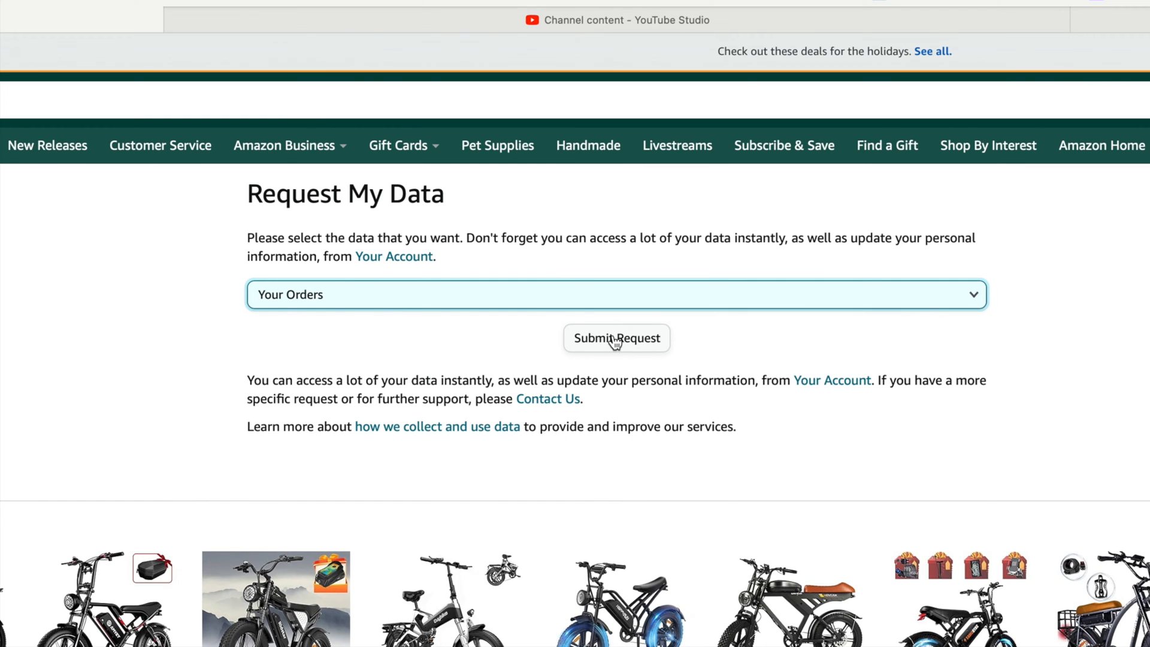
click(616, 338)
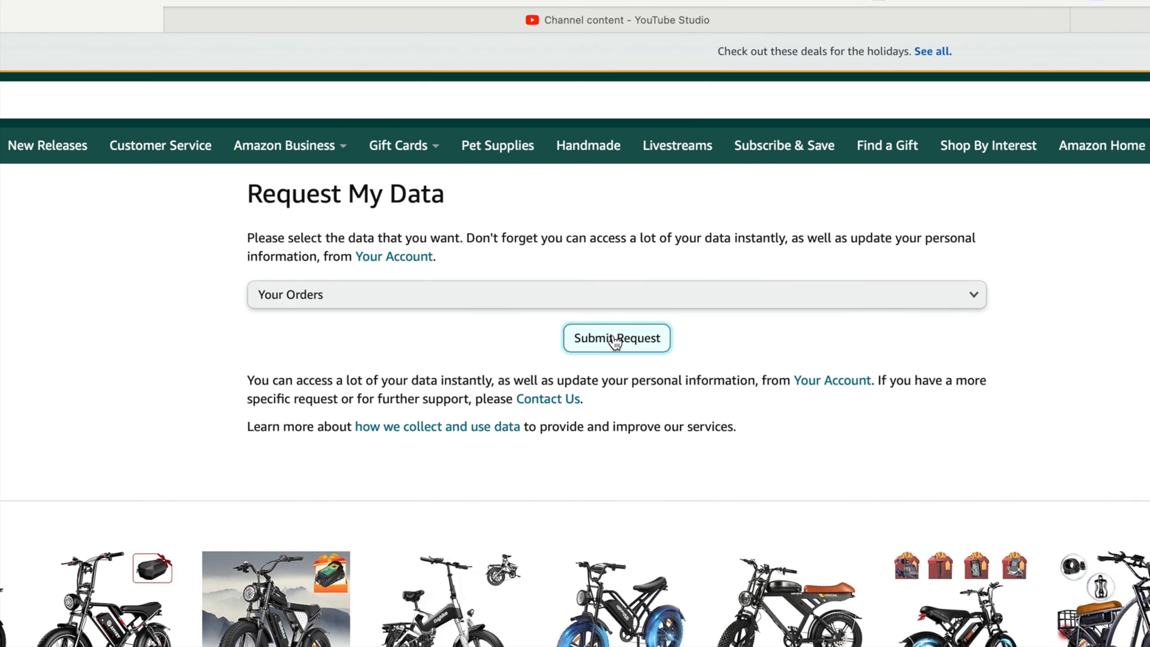
click(616, 338)
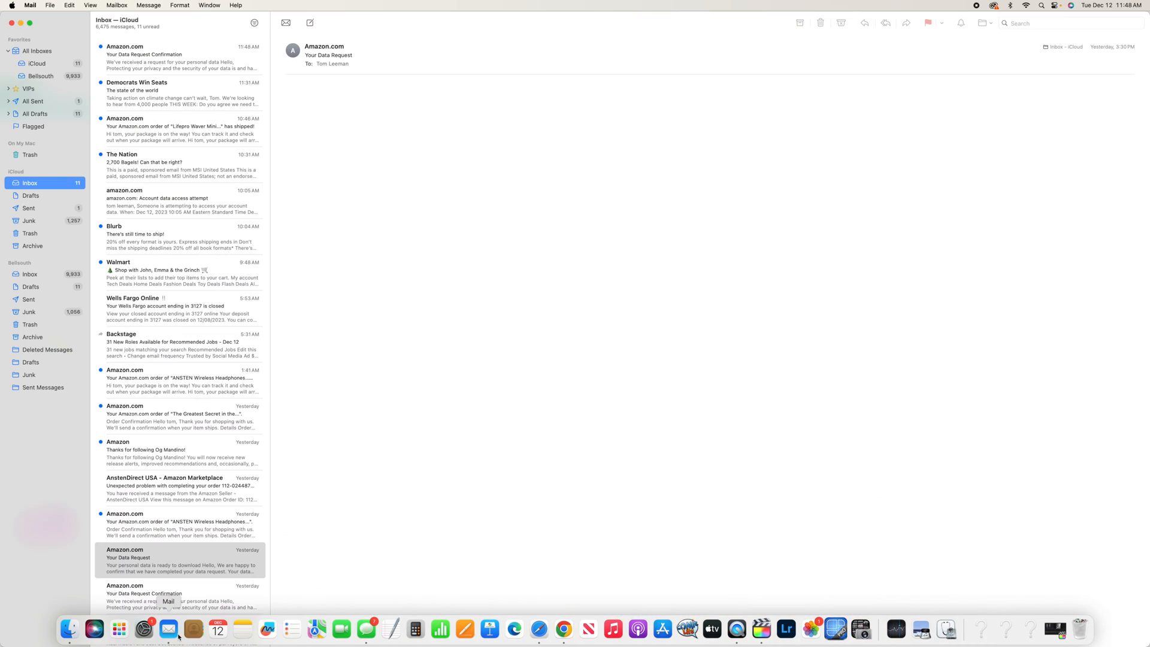
- Open Amazon's 'Your Data Request' email in the iCloud inbox
click(180, 561)
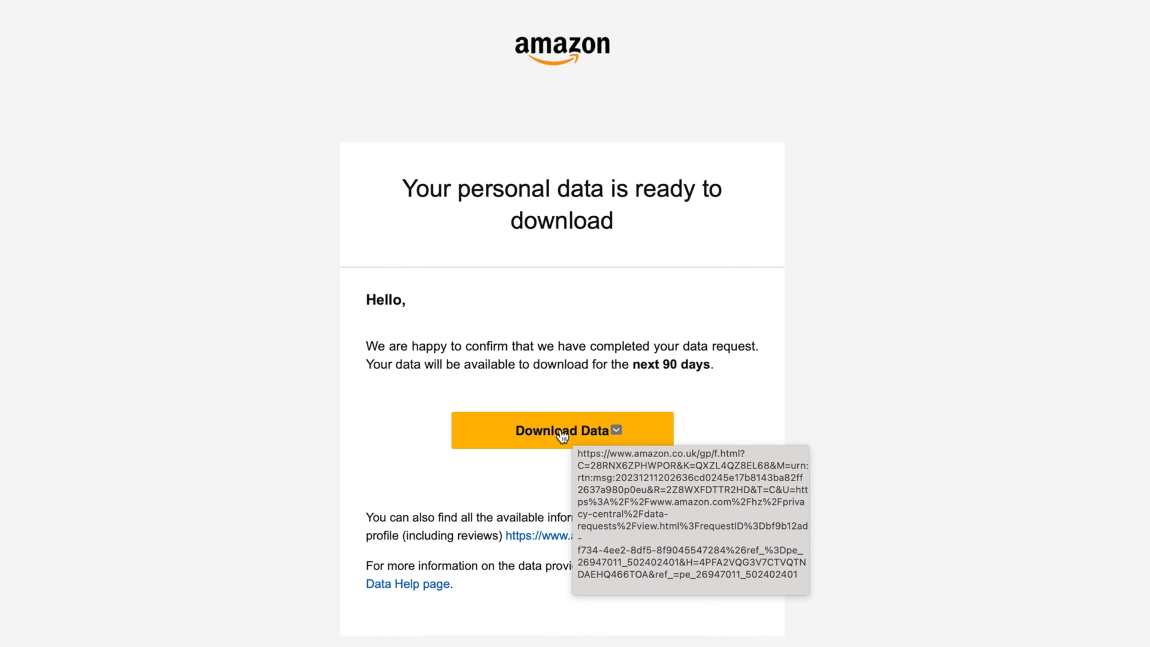
- Download the 19 MB Your Orders.zip from Amazon's data download page
click(561, 430)
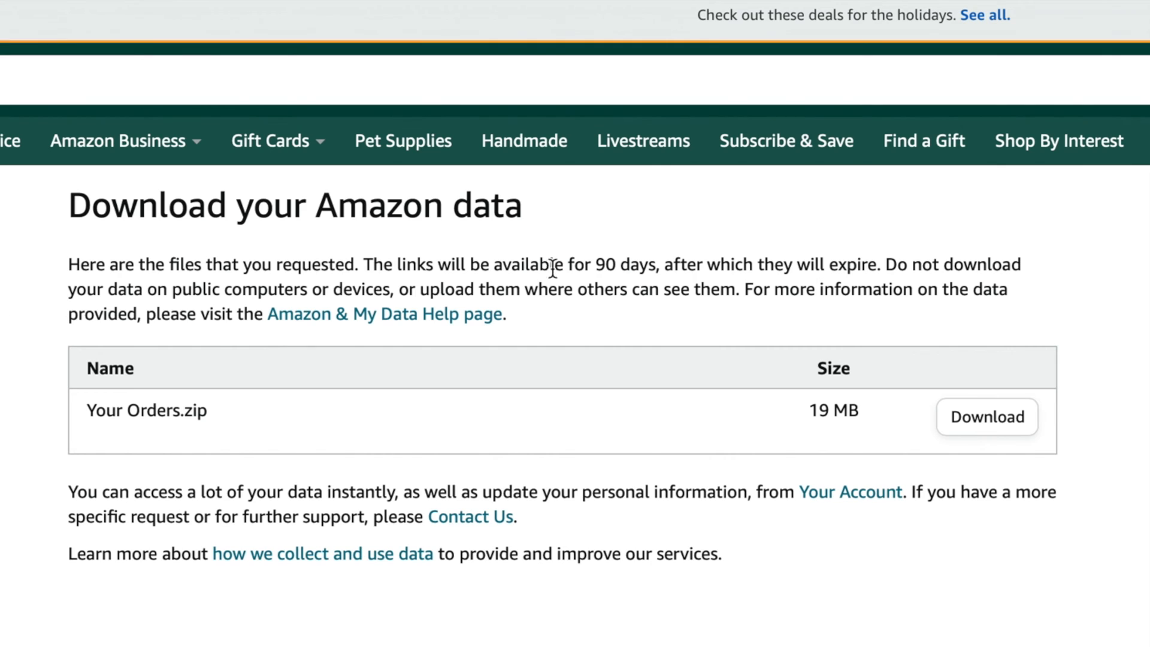
mouse_move(178, 598)
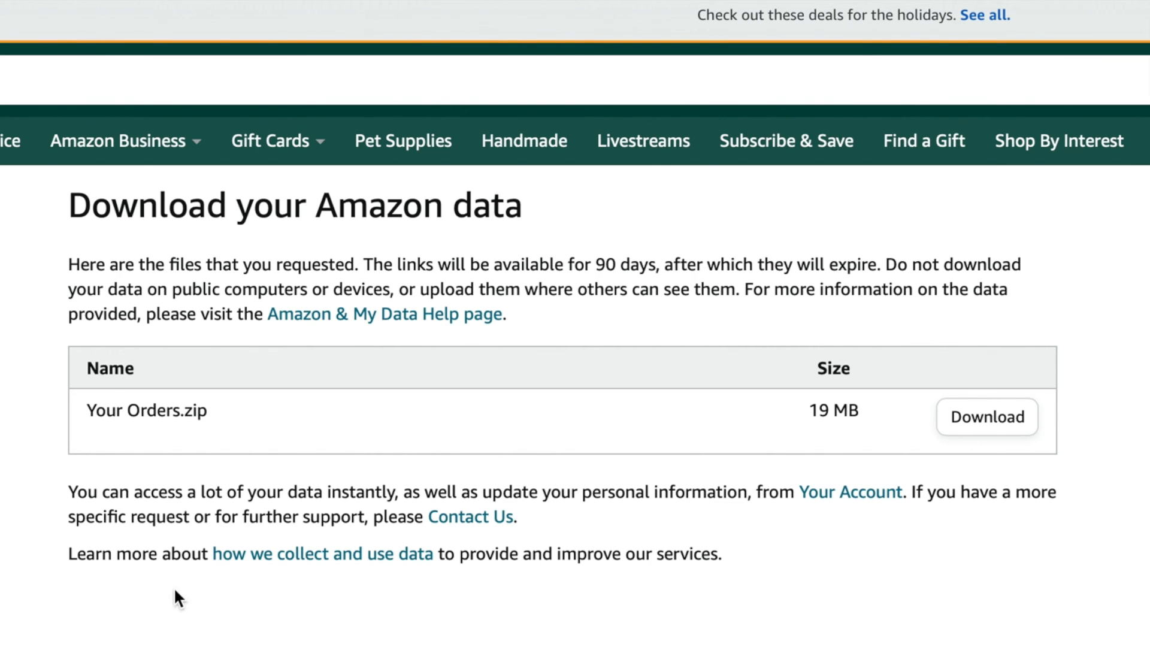
mouse_move(1093, 253)
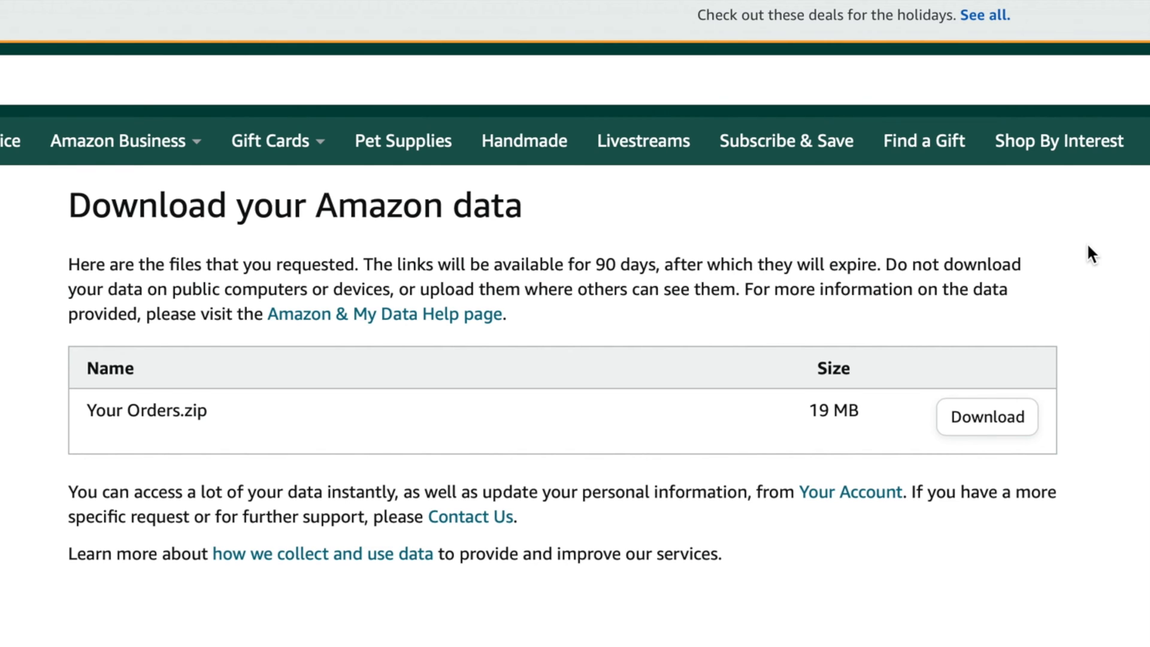
click(986, 417)
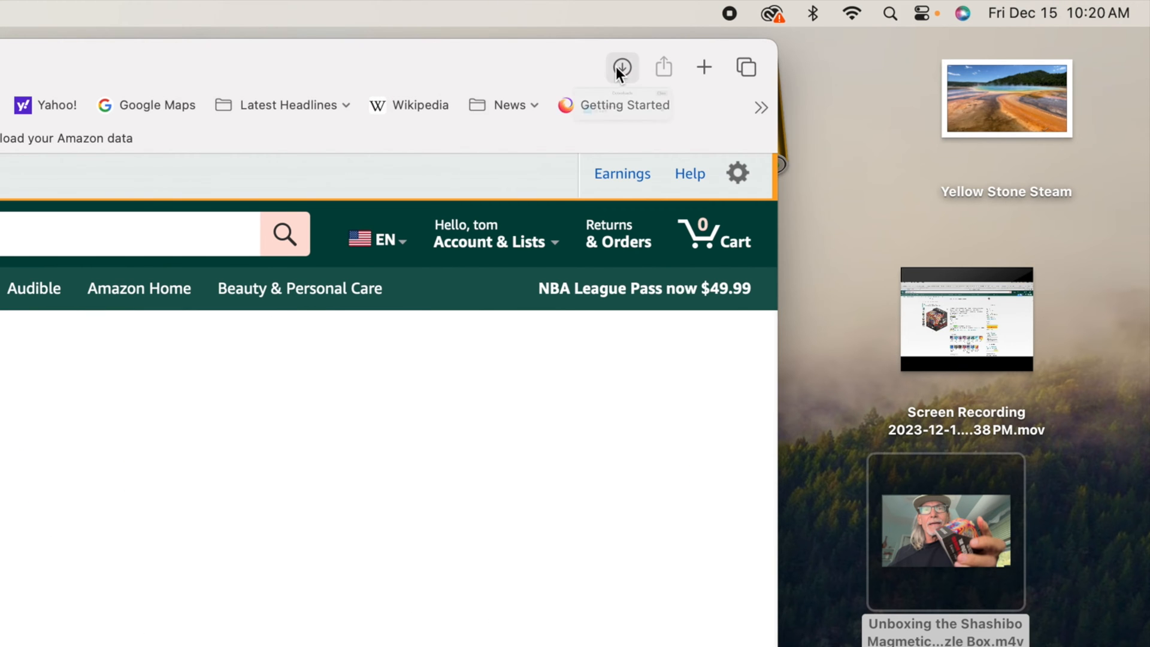
- Show Safari's downloads list with the finished Your Orders-2 file
click(622, 67)
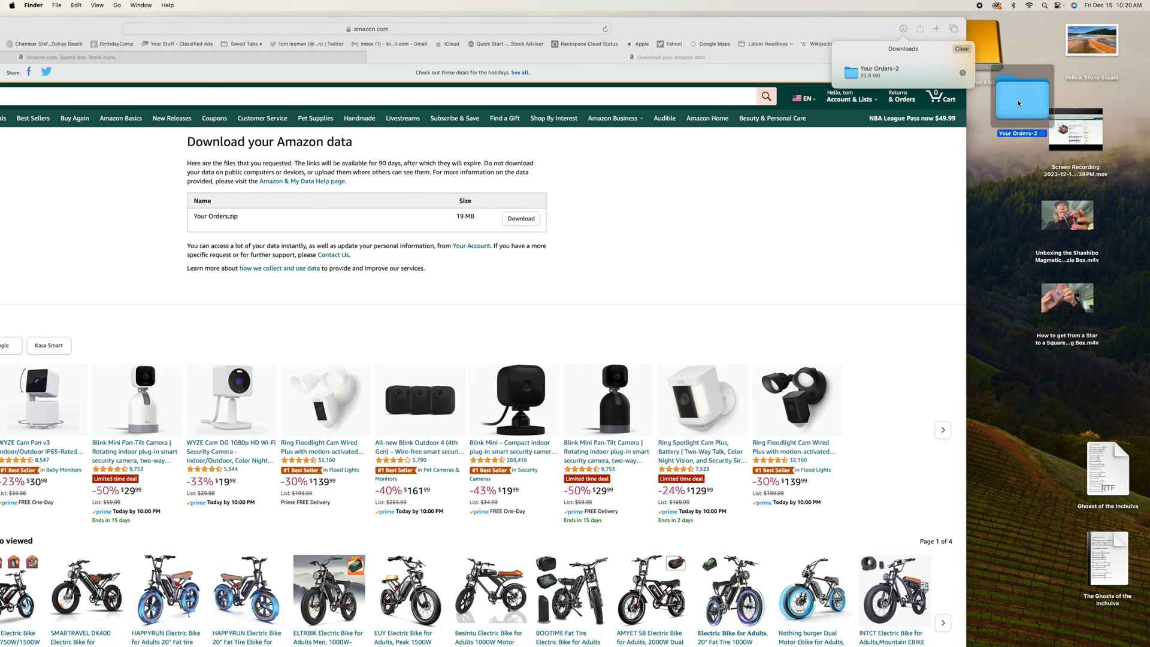
- Open Your Orders-2 and scroll through the Retail.OrderHistory.1.csv preview
double_click(1019, 99)
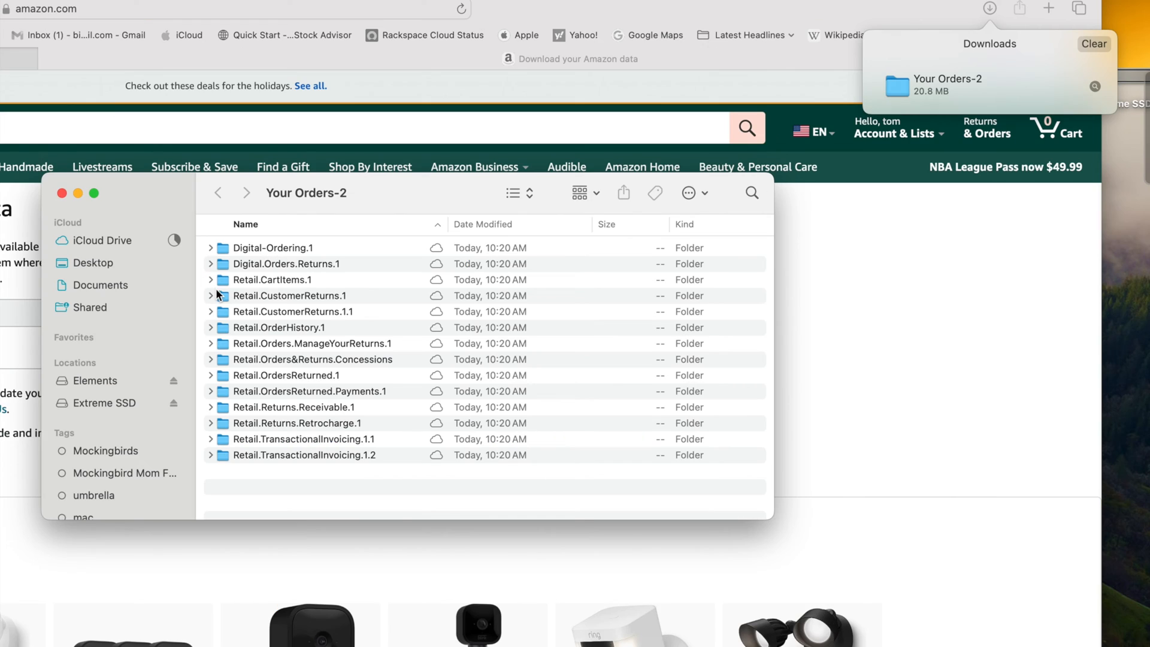
mouse_move(211, 332)
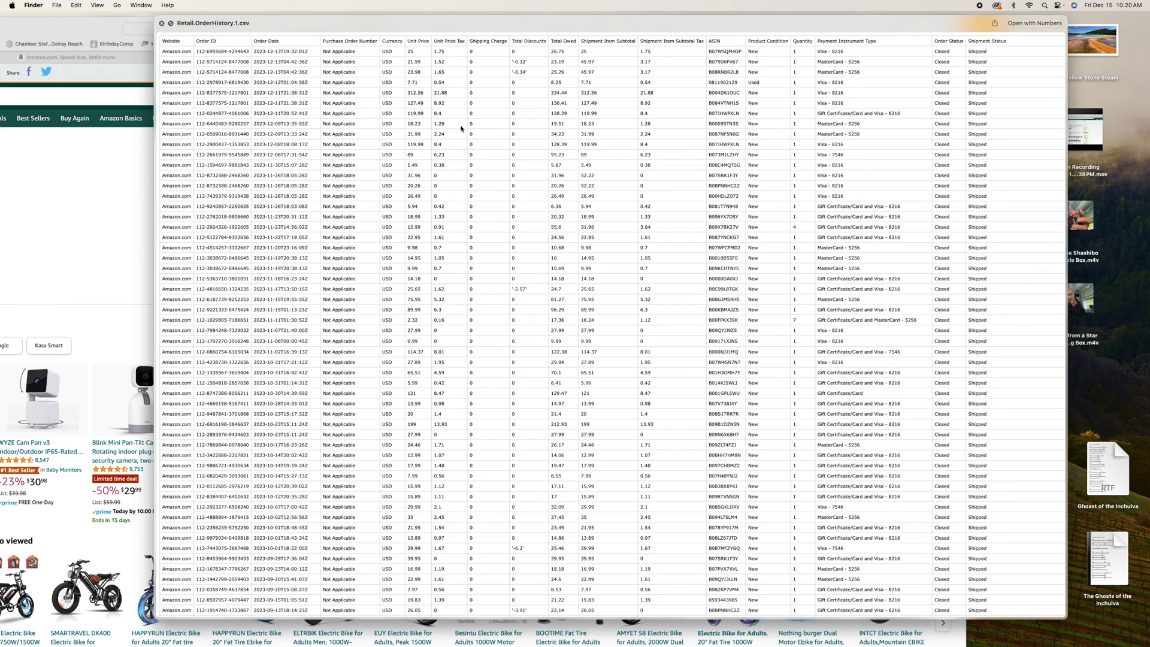
mouse_move(456, 126)
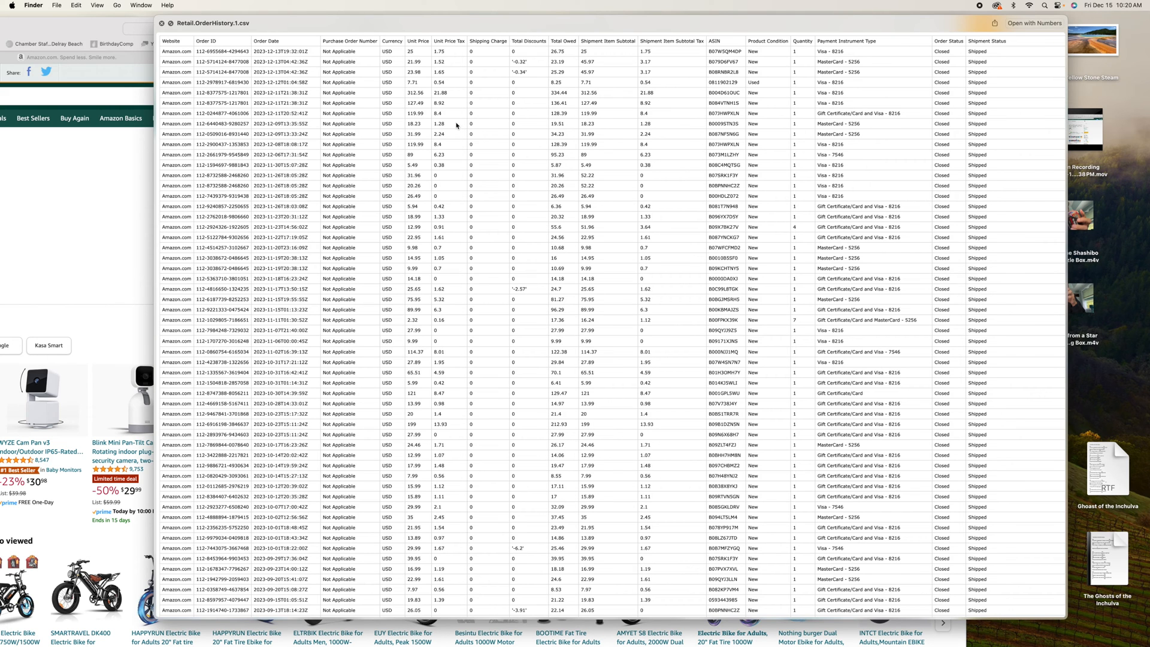
scroll(down, 3)
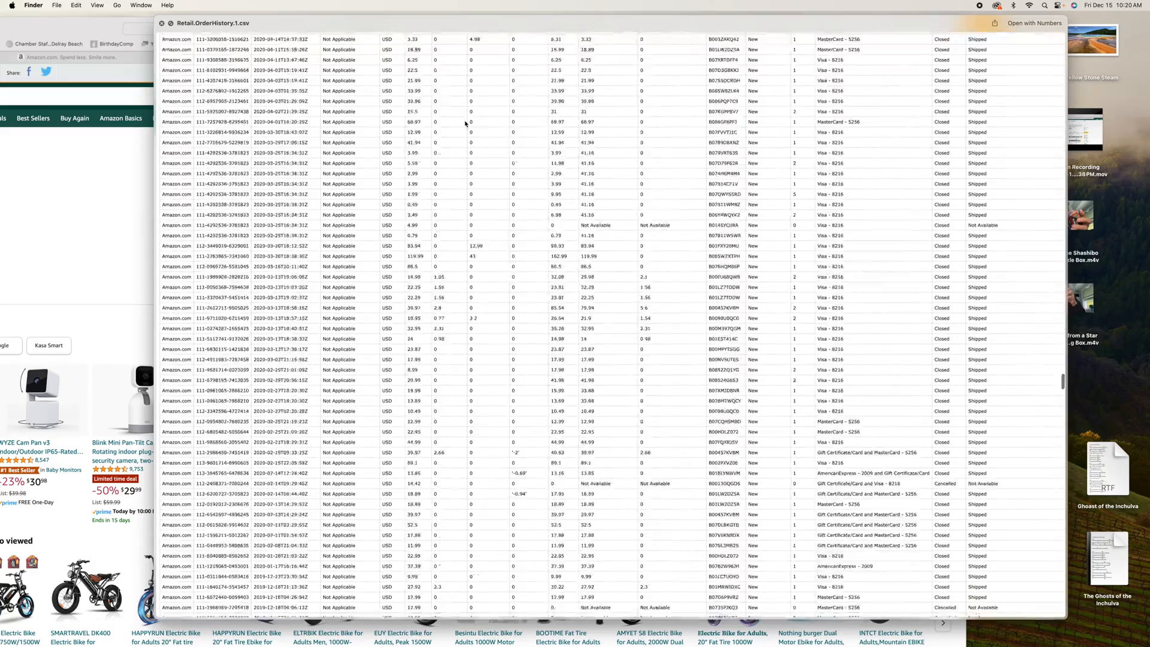
scroll(down, 3)
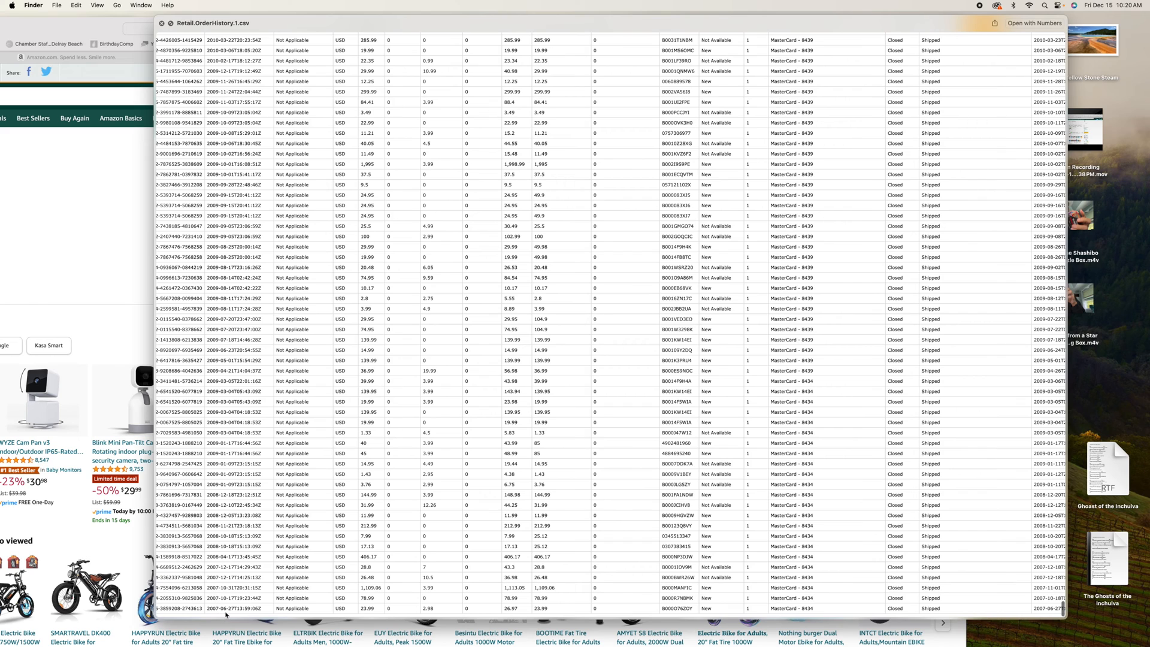
mouse_move(255, 608)
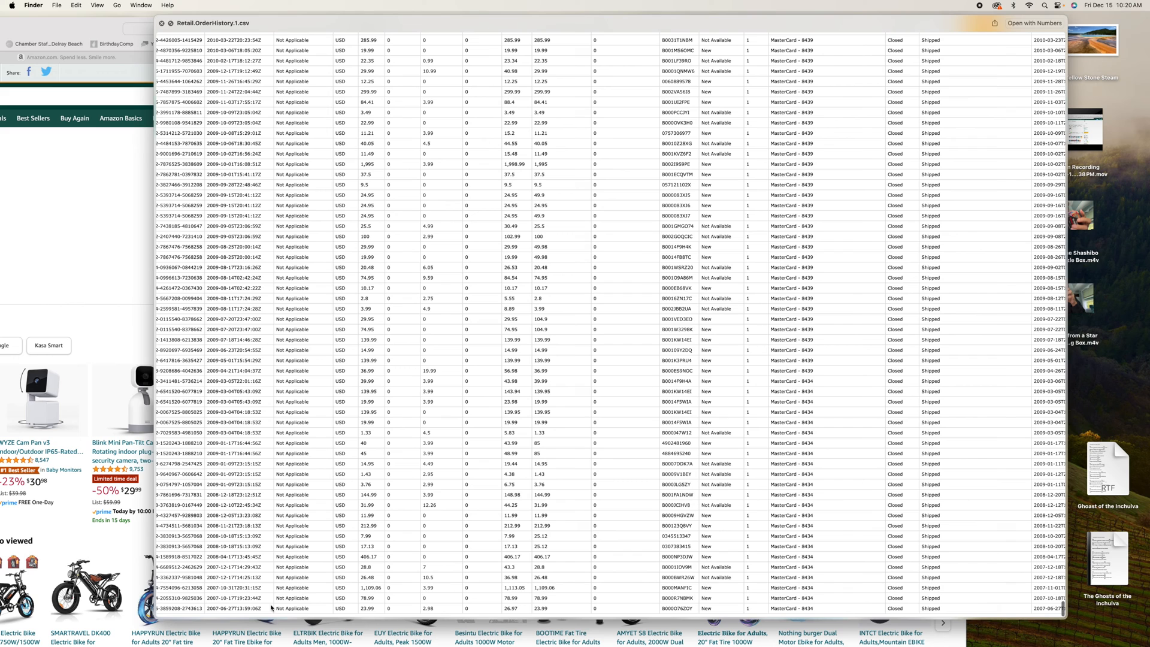
mouse_move(221, 576)
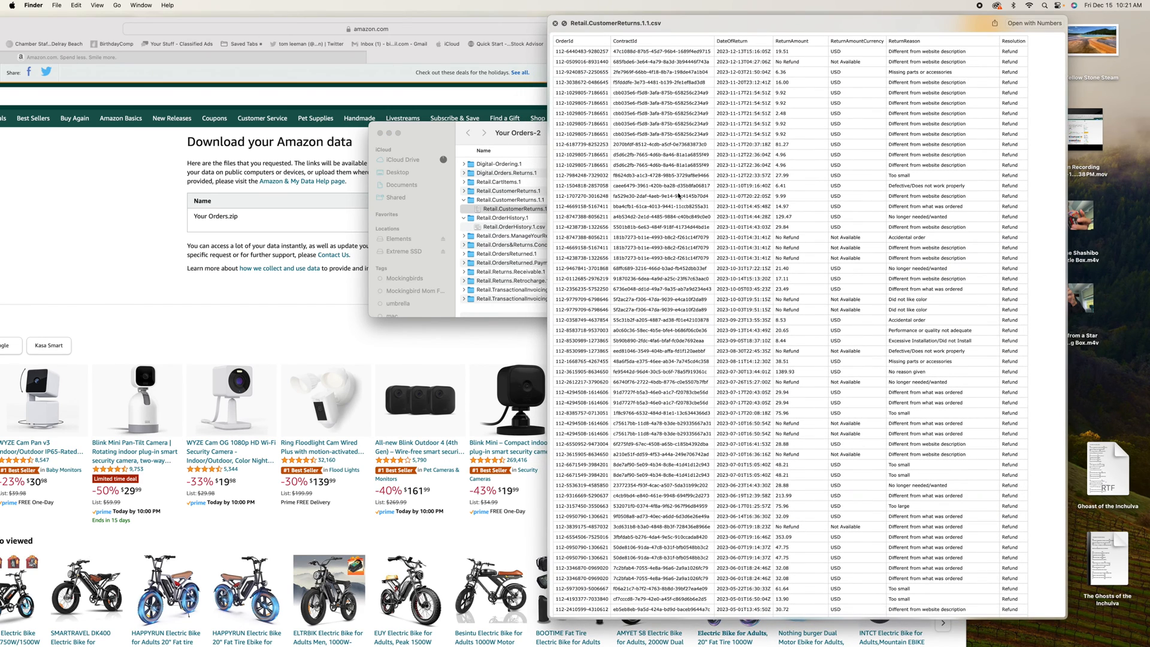
mouse_move(1004, 110)
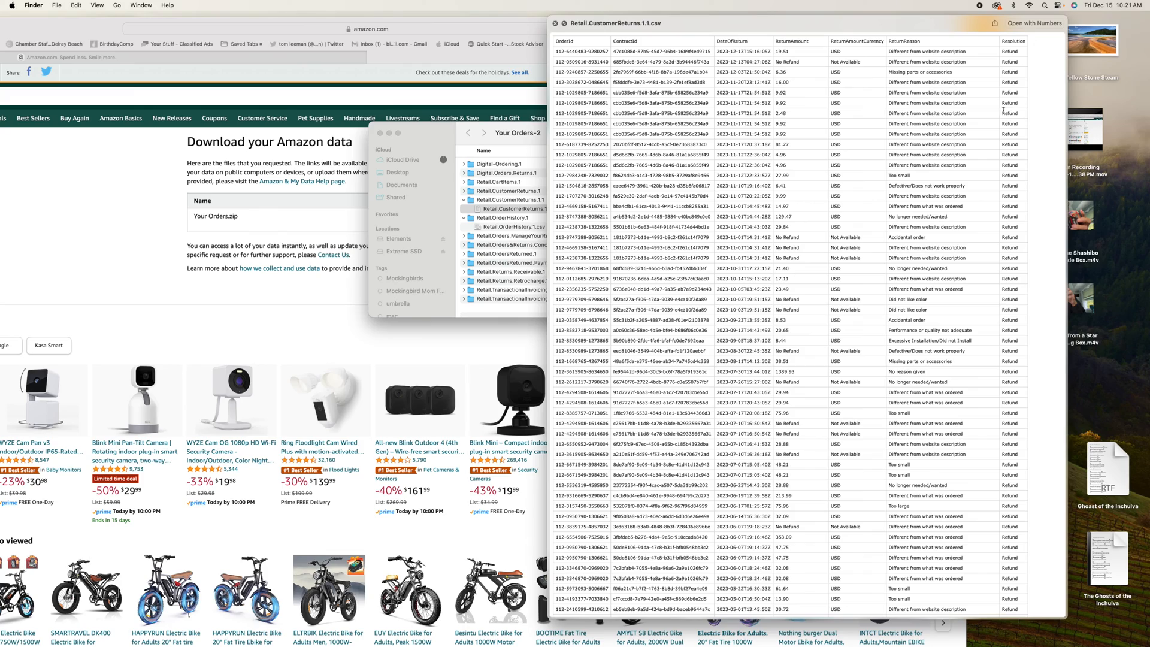
- Scroll through the Retail.CustomerReturns.1.1.csv return dates, amounts and reasons
scroll(down, 3)
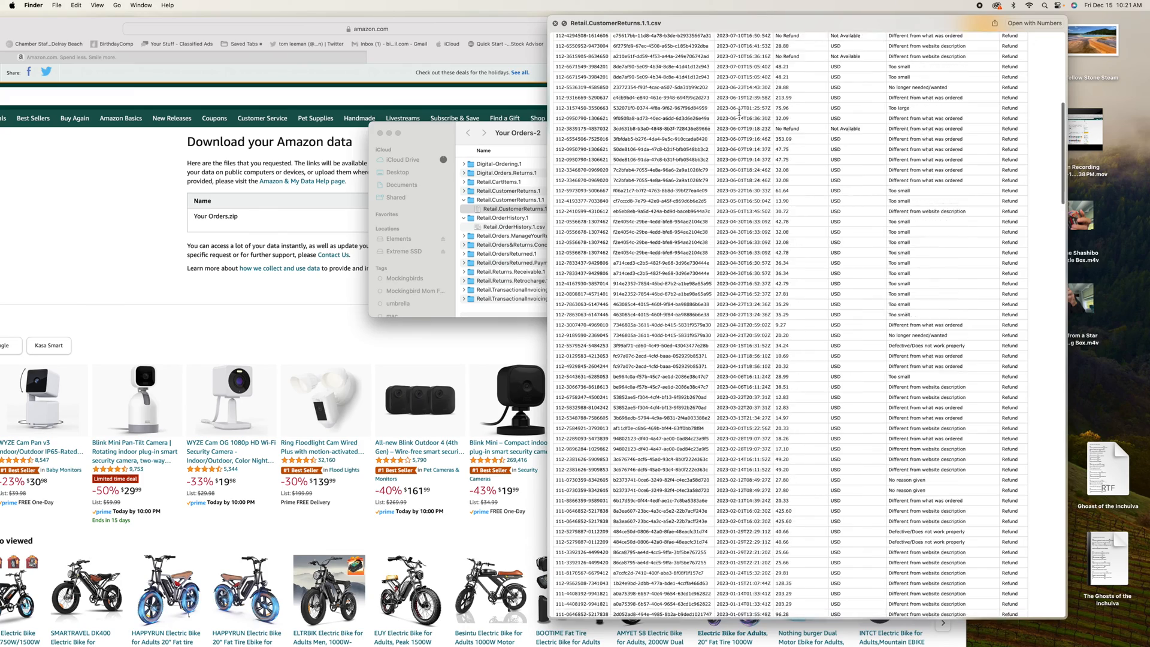
scroll(down, 3)
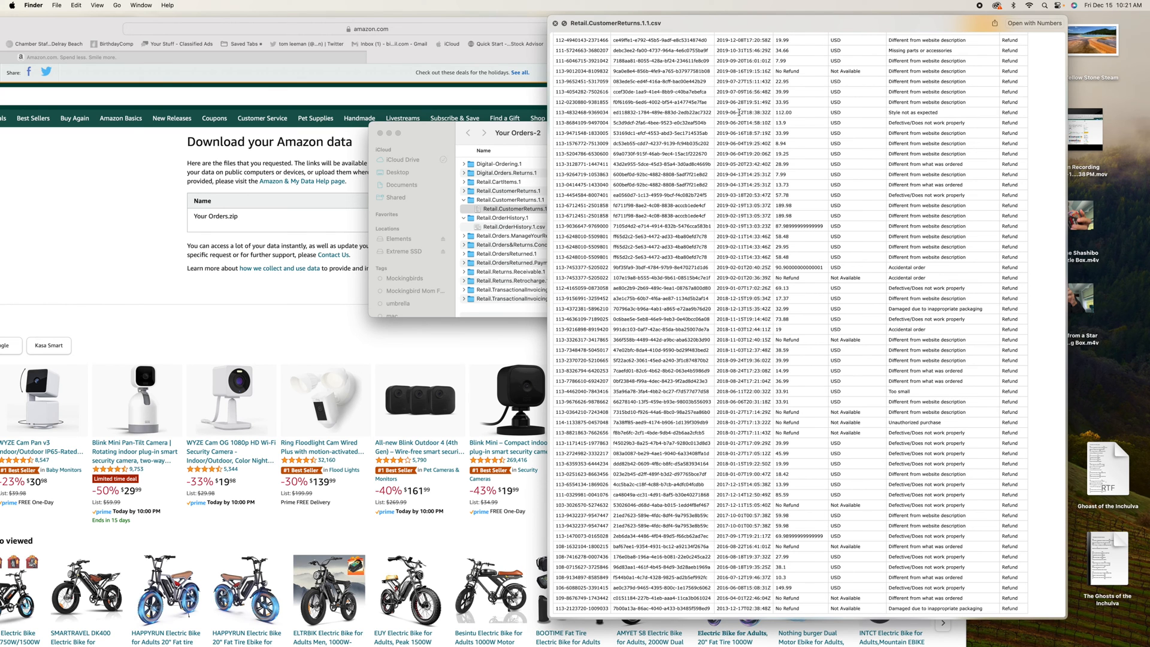
scroll(down, 3)
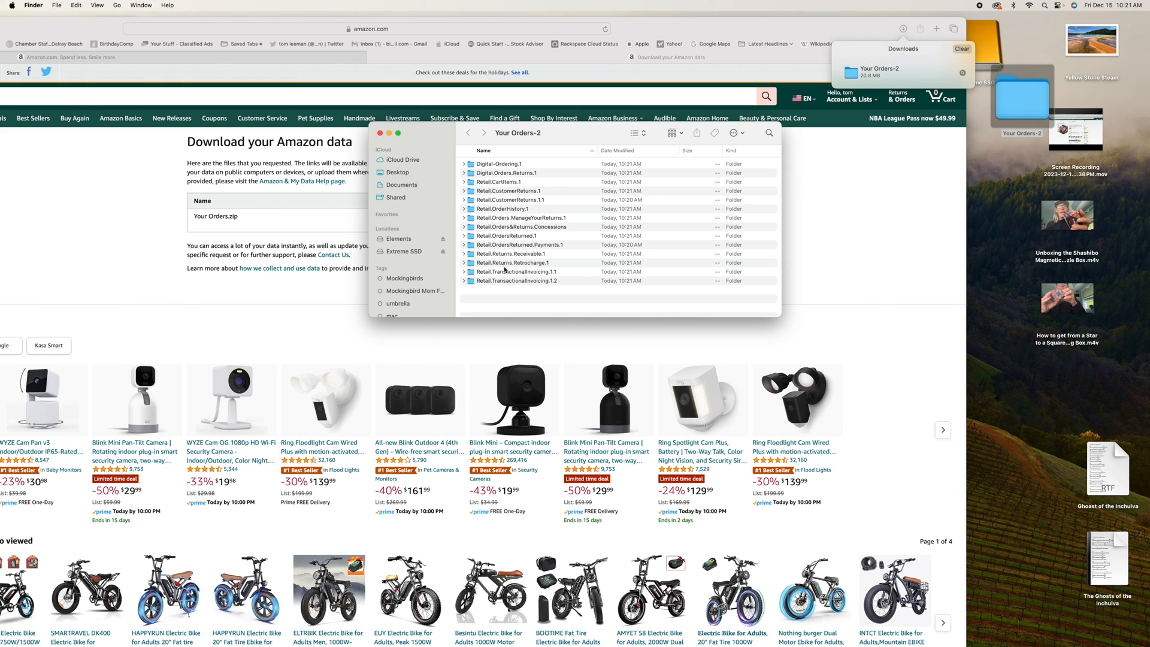
mouse_move(505, 269)
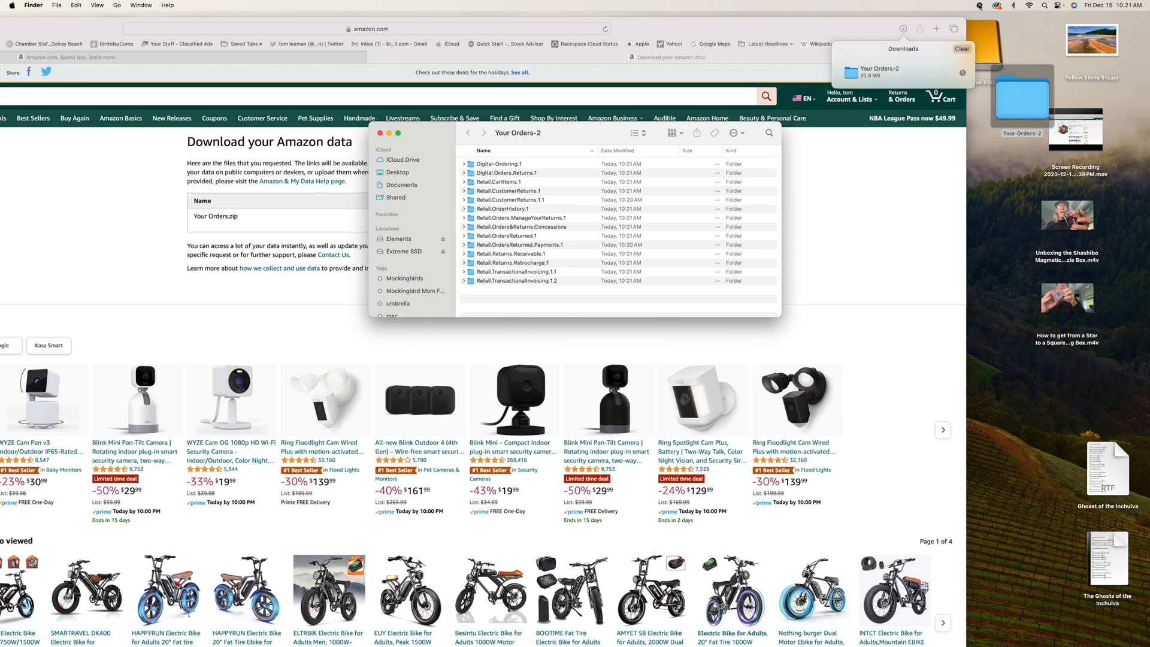